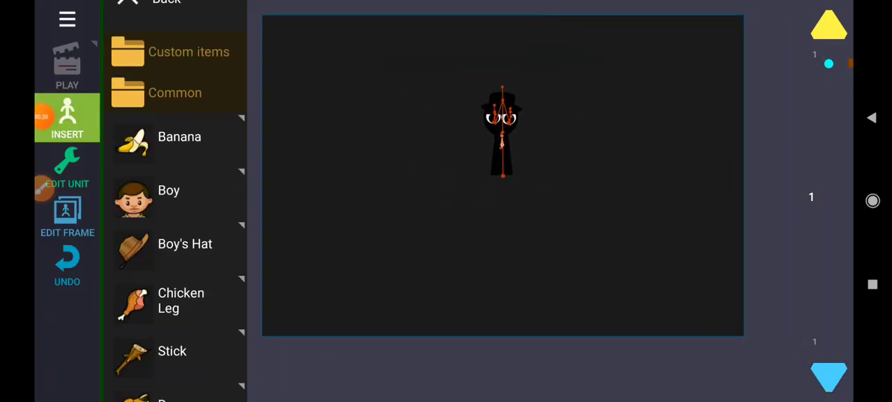
# Open the Custom items folder to browse custom stickfigure files
pyautogui.click(502, 131)
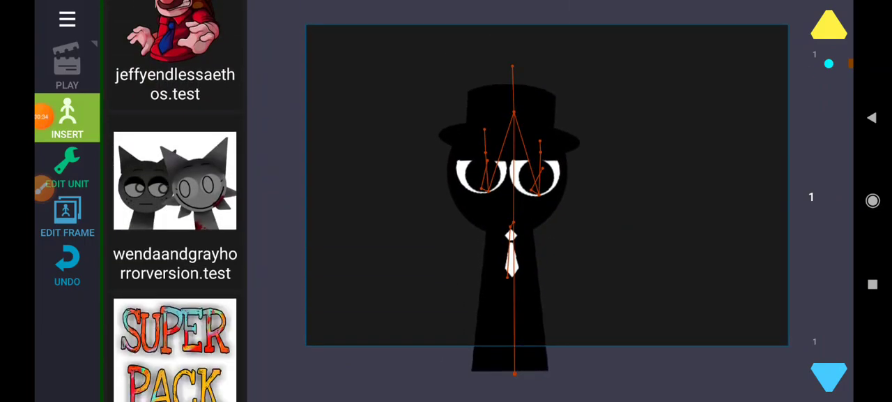
# Close the Insert panel and zoom in on the top-hatted stickfigure's face
pyautogui.click(67, 117)
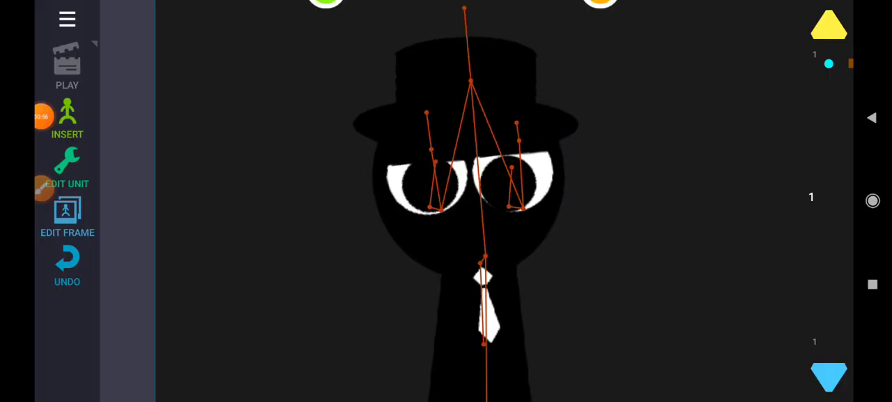
pyautogui.moveTo(474, 202); pyautogui.dragTo(606, 209)
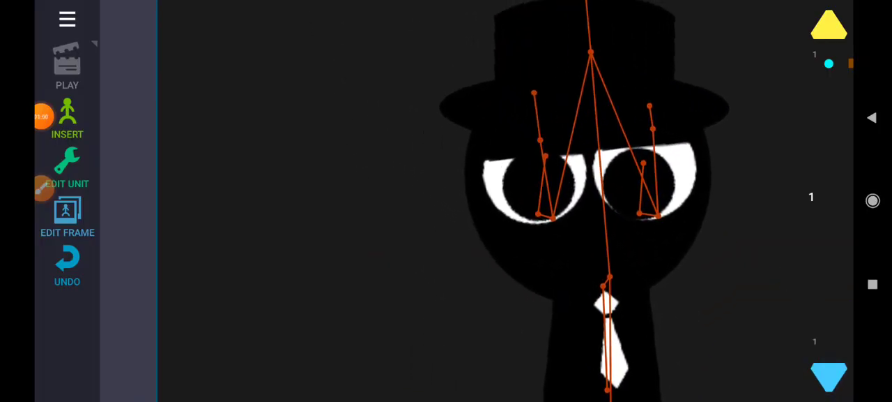